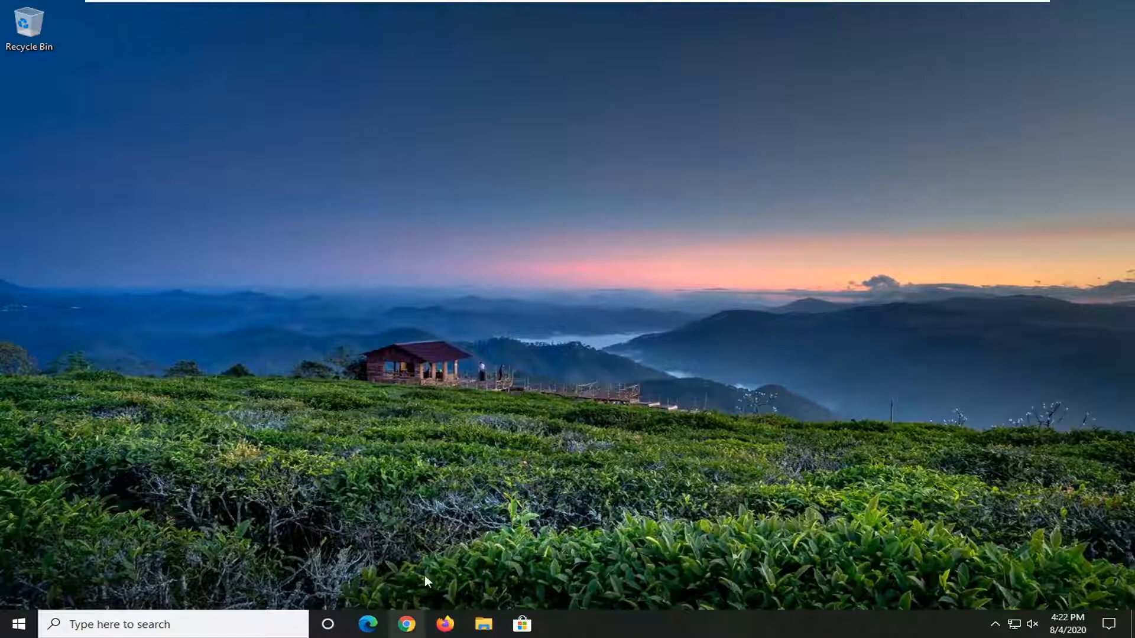
{"action": "mouse_move", "coordinate": [731, 355]}
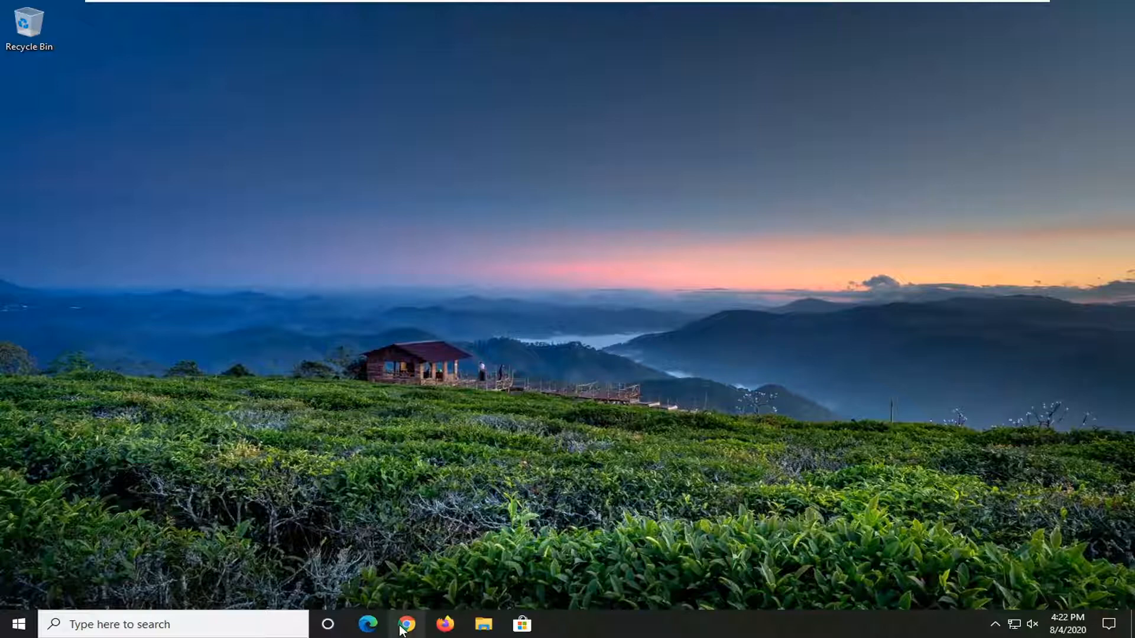
Step: Navigate Chrome to the MajorGeeks add_gpedit_msc_with_powershell download page
{"action": "left_click", "coordinate": [407, 624]}
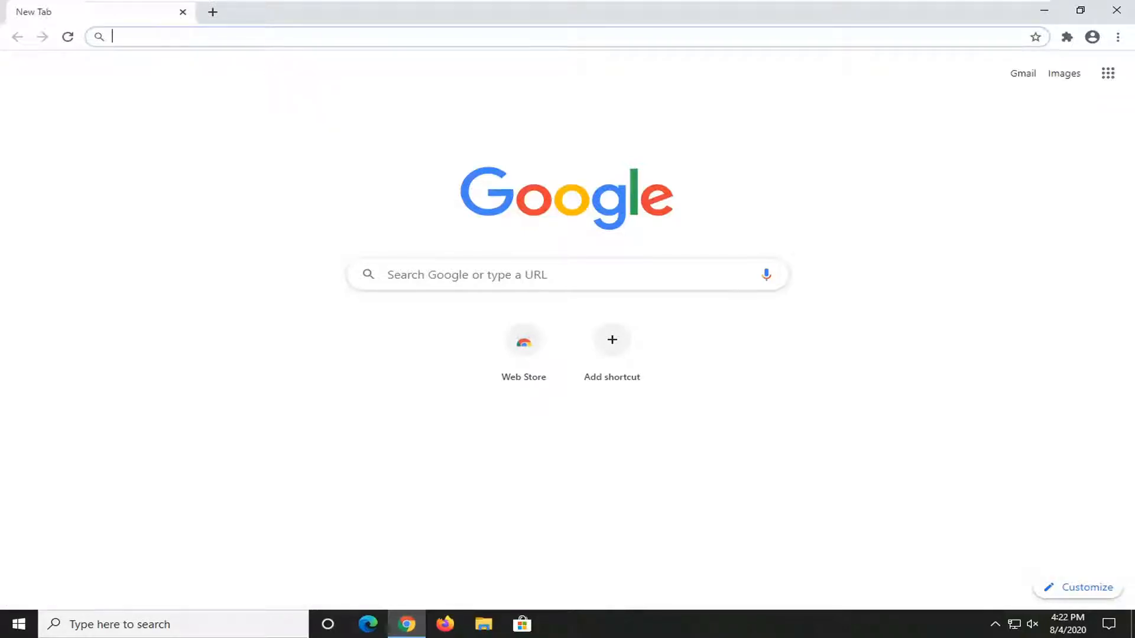
{"action": "mouse_move", "coordinate": [575, 170]}
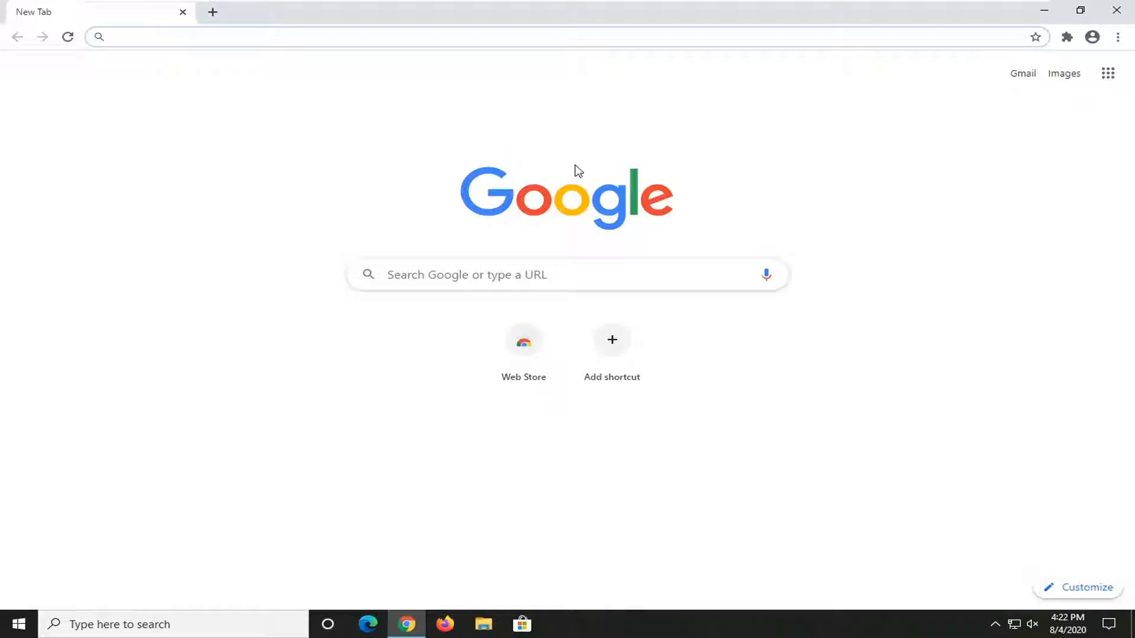
{"action": "type", "text": "https://www.majorgeeks.com/files/details/add_gpedit_msc_with_powershell.html"}
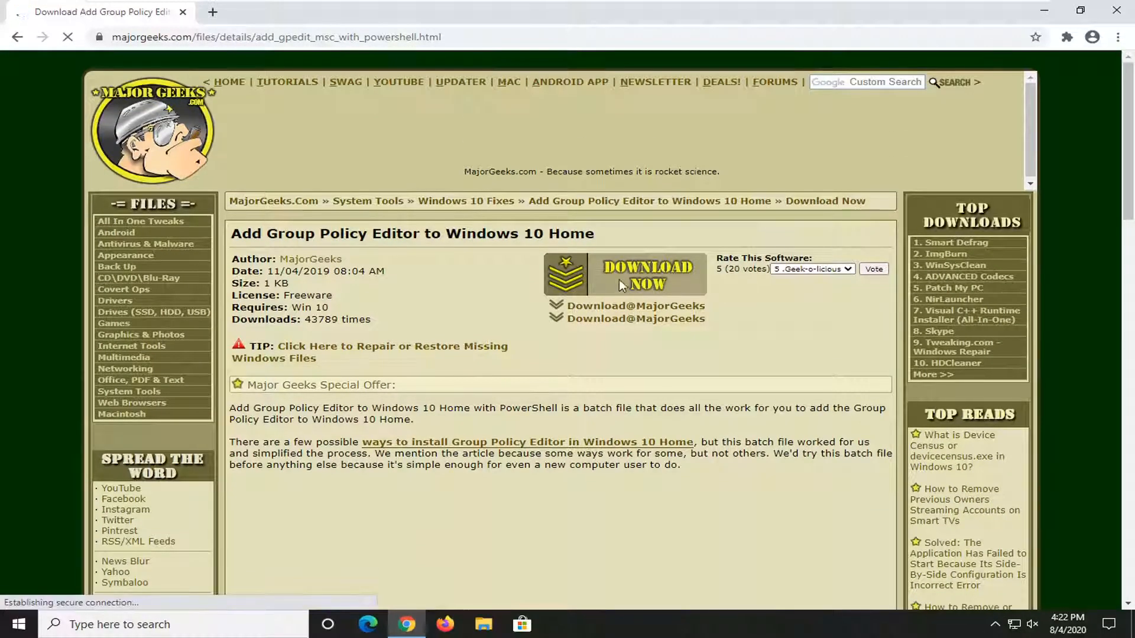
Step: Download the Group Policy Editor zip via Download Now and extract gpedit-enabler.bat to the desktop
{"action": "left_click", "coordinate": [646, 274]}
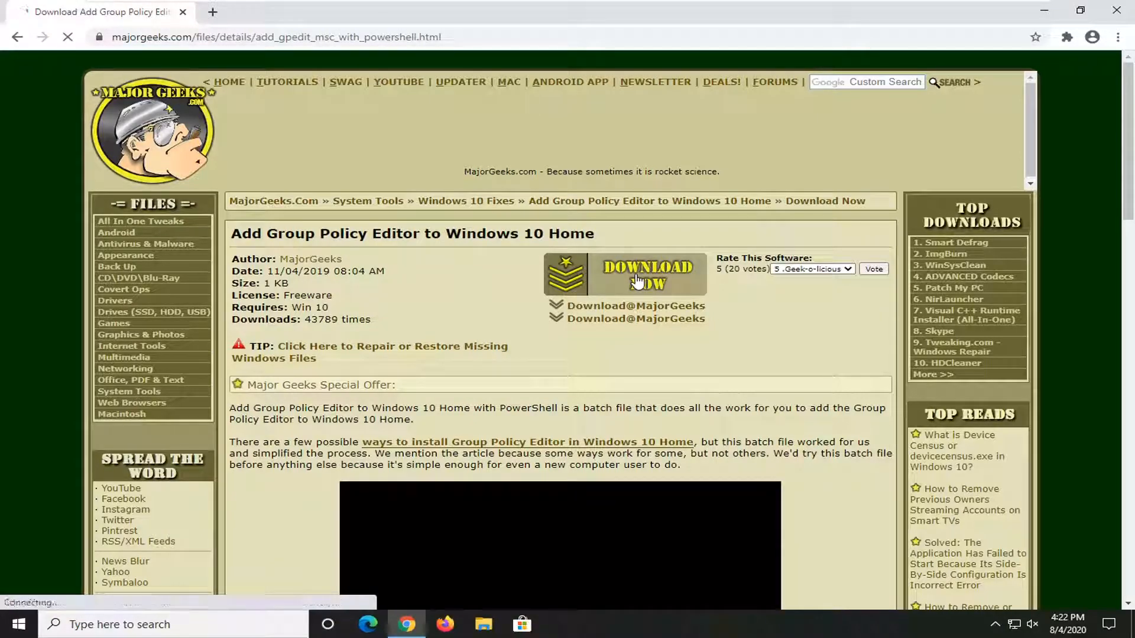
{"action": "left_click", "coordinate": [646, 273]}
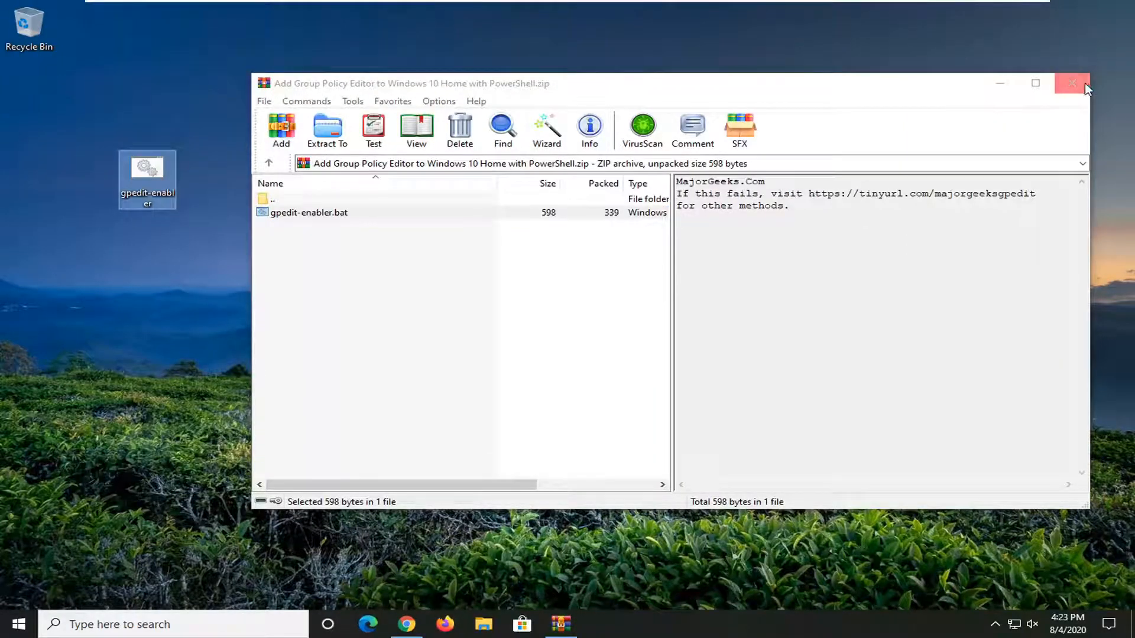
Step: Close WinRAR and run gpedit-enabler.bat from the desktop as administrator
{"action": "left_click", "coordinate": [1072, 82]}
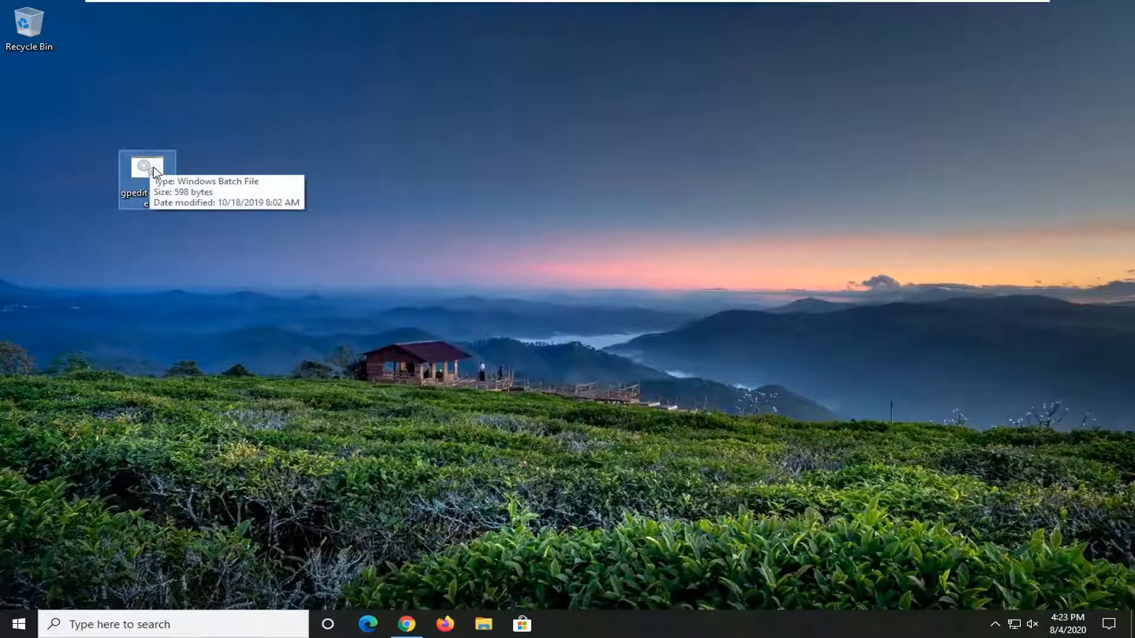
{"action": "right_click", "coordinate": [146, 168]}
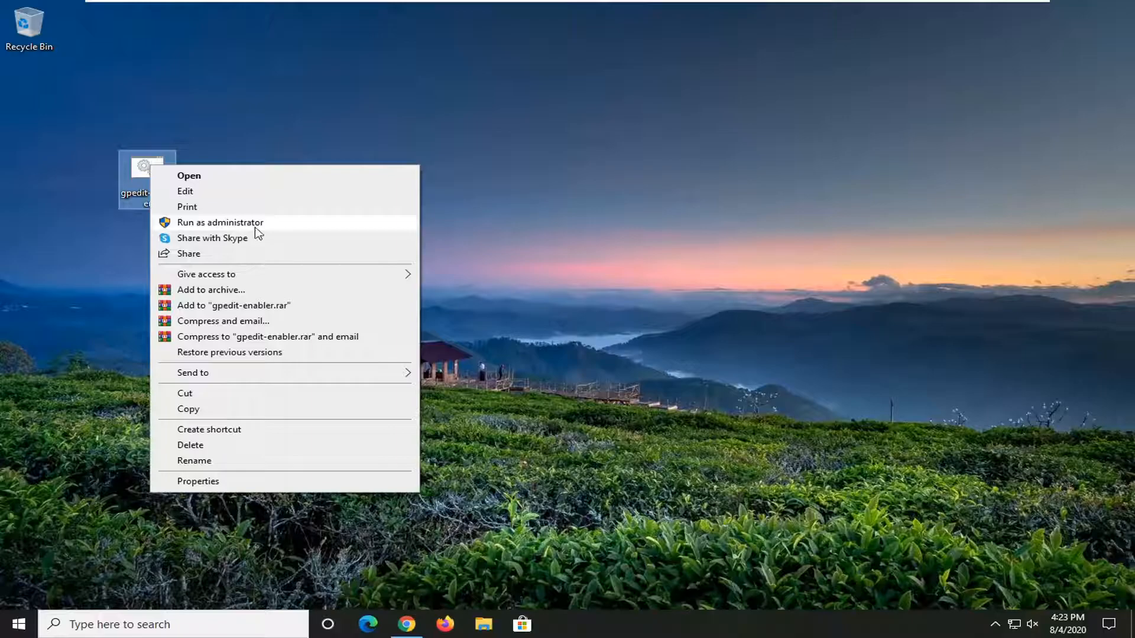
{"action": "left_click", "coordinate": [220, 223]}
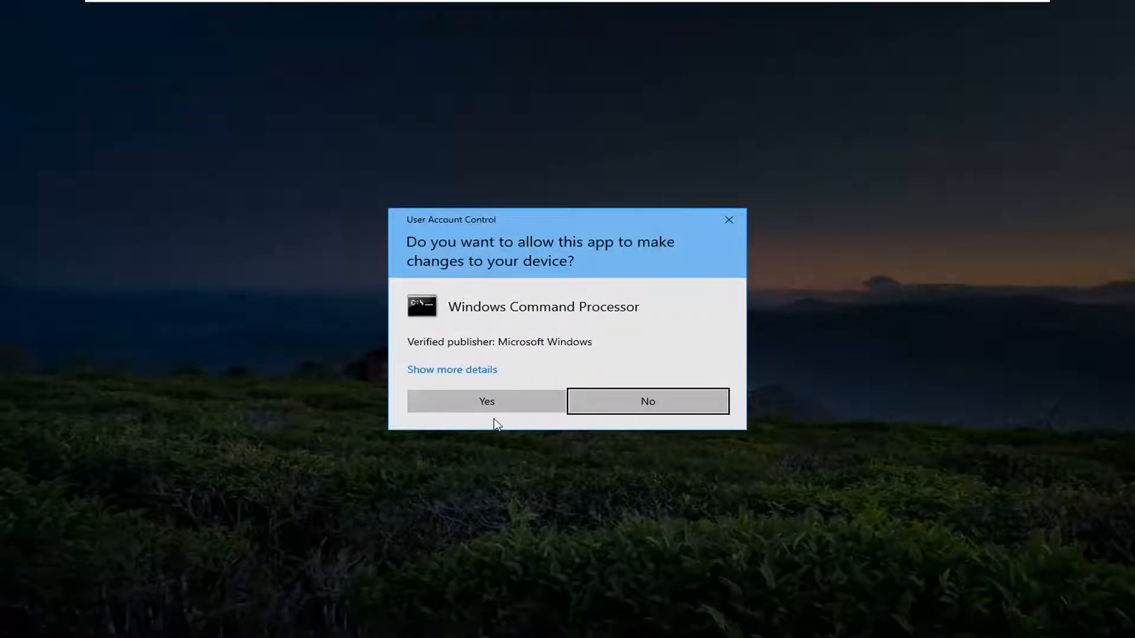
Step: Approve the UAC prompt, let DISM add all Group Policy packages, then end the script
{"action": "left_click", "coordinate": [486, 402]}
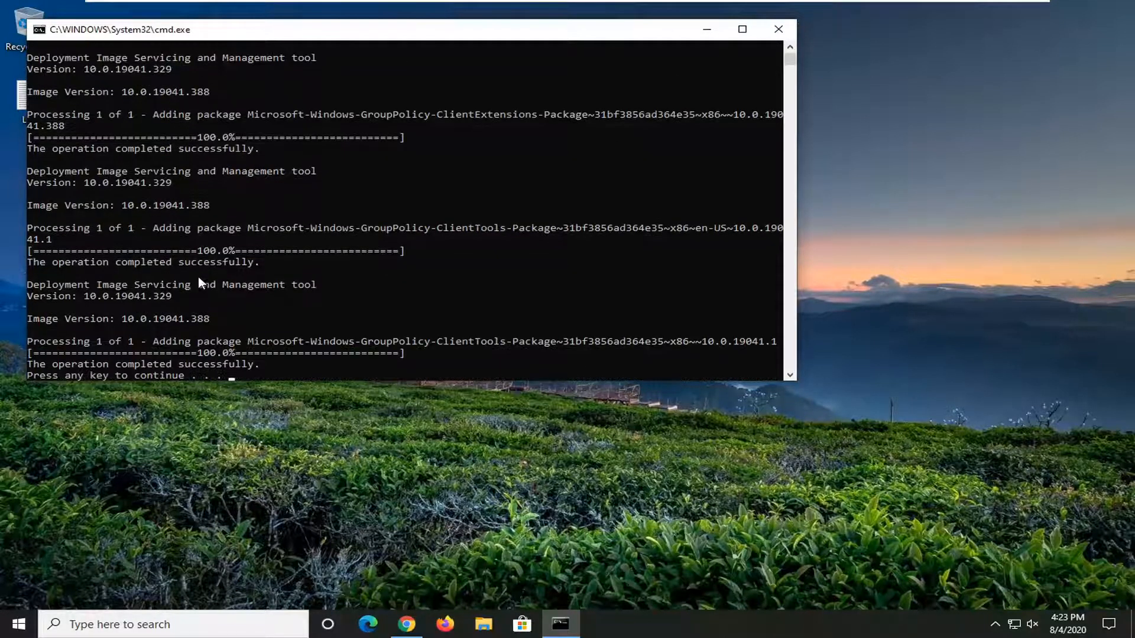
{"action": "key", "text": "enter"}
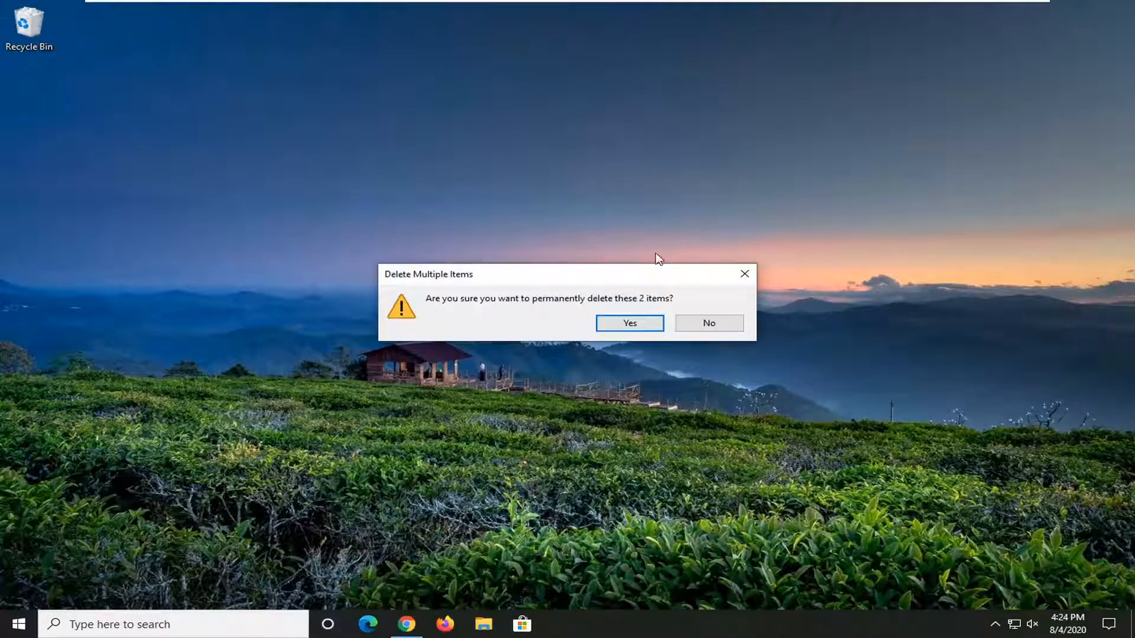
Step: Confirm permanently deleting the batch file and zip from the desktop
{"action": "left_click", "coordinate": [628, 323]}
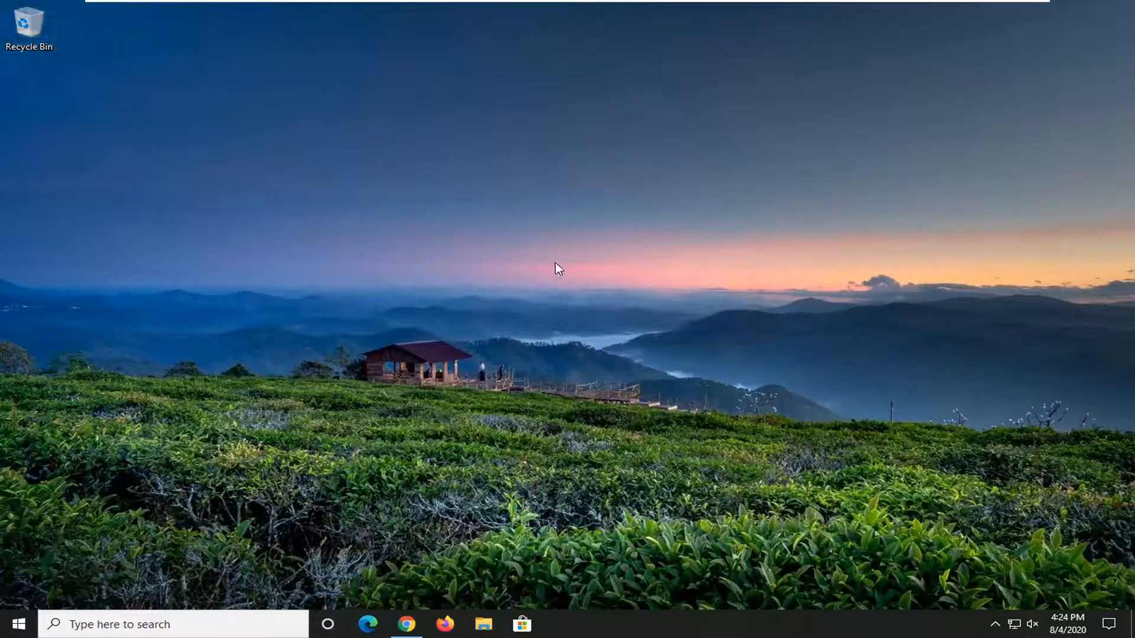